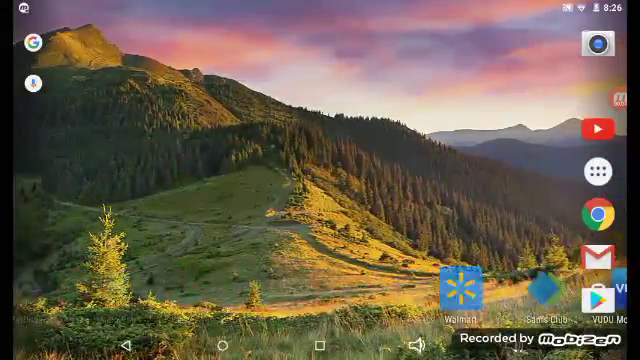
Launch Google Play Store from the home screen and focus its search bar
scroll("left", 3)
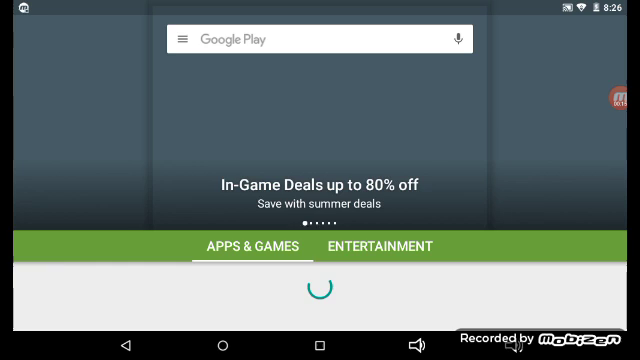
left_click(300, 40)
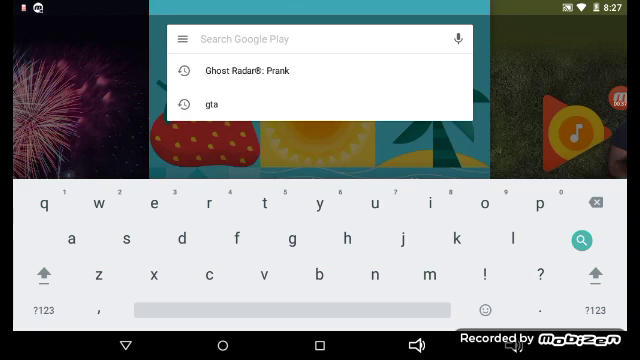
Search 'du' and bring up the DU Speed Booster & Cleaner listing, reviewing its description
left_click(48, 280)
type("Du")
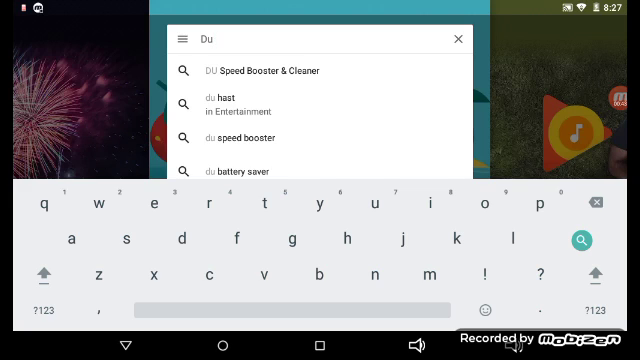
left_click(256, 70)
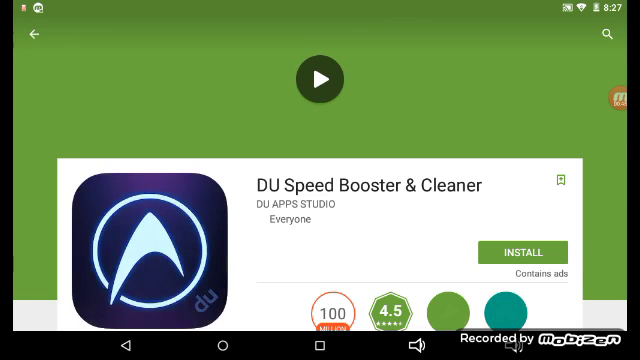
scroll("down", 3)
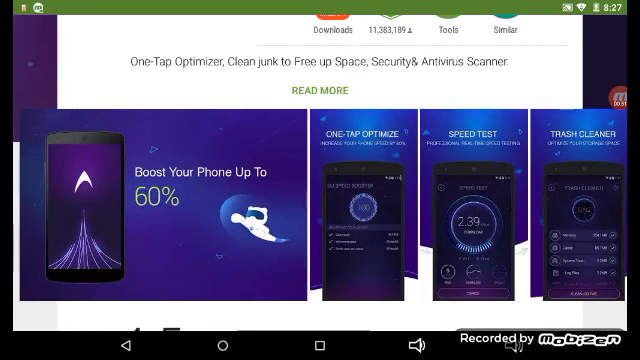
scroll("left", 3)
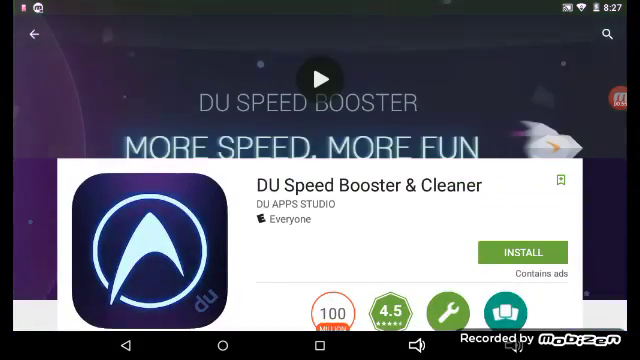
Install DU Speed Booster & Cleaner, accepting the requested permissions
left_click(520, 252)
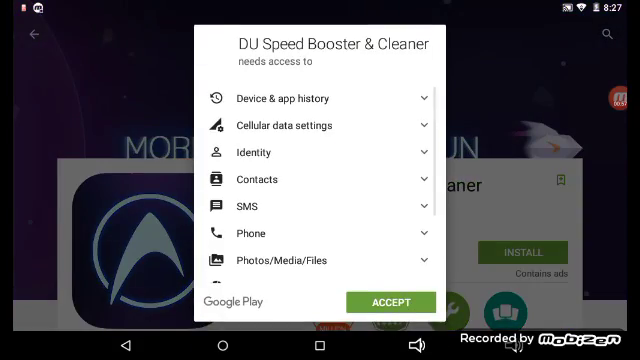
left_click(390, 302)
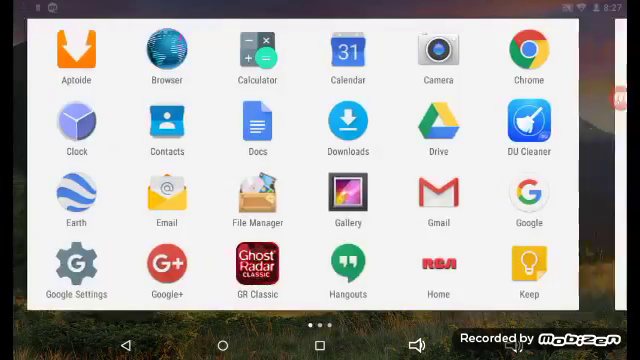
Scroll the app drawer to find and launch DU Speed Booster & Cleaner
scroll("left", 3)
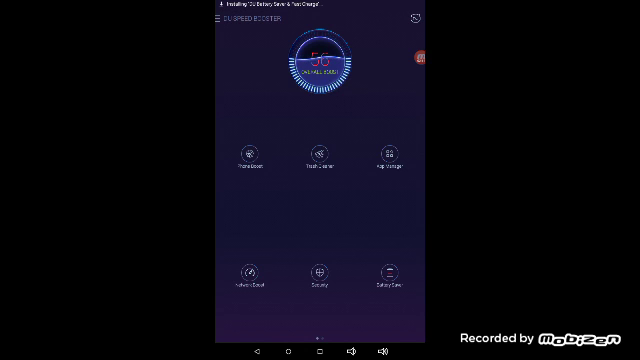
Run Trash Cleaner, dismissing its pop-up, to list residual files, cache, memory and APKs
left_click(320, 150)
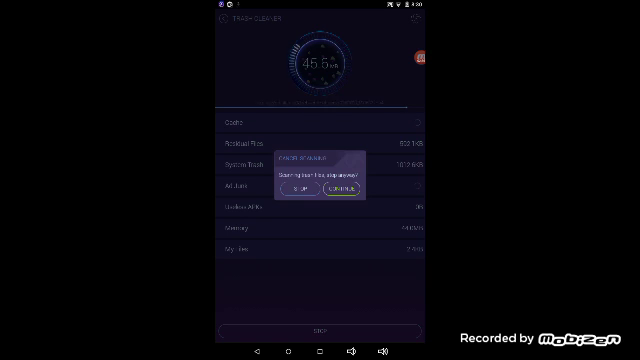
left_click(340, 196)
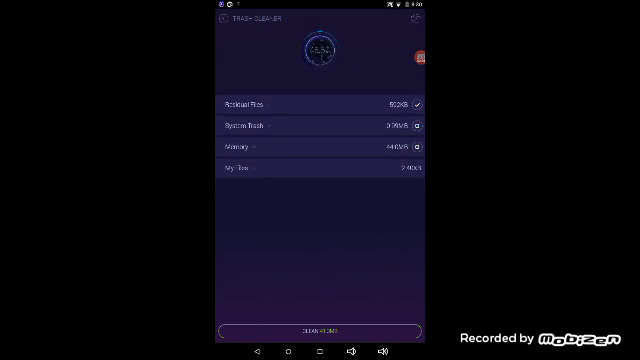